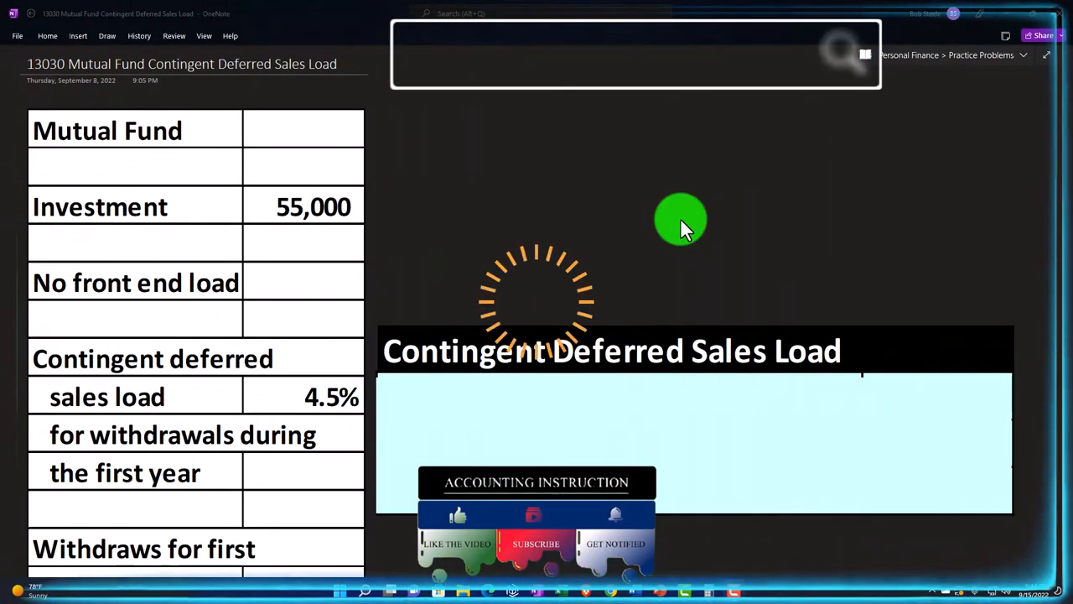
text(accounting instruction he)
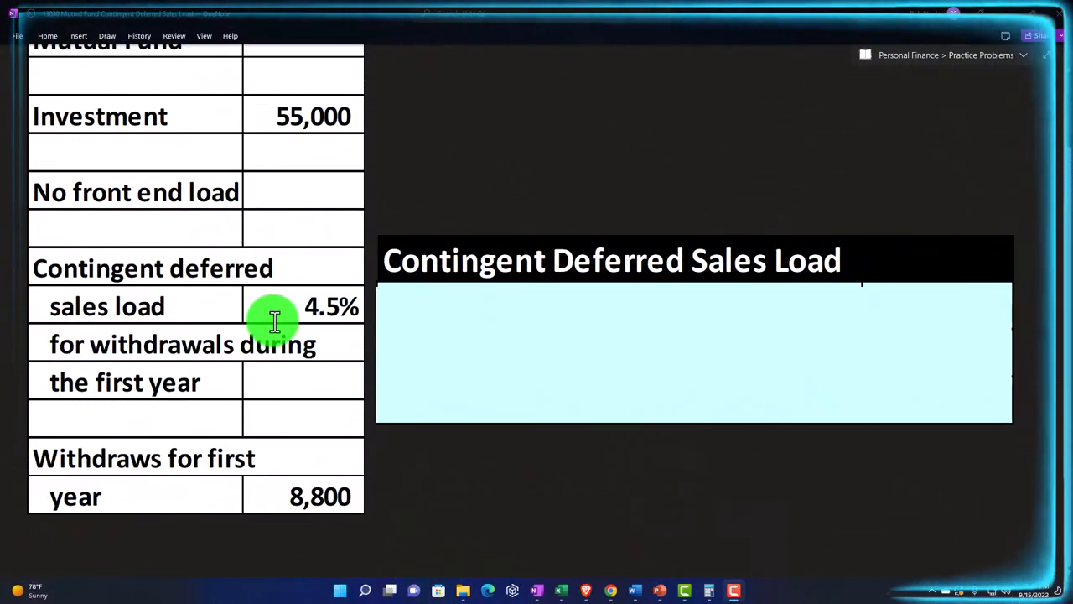
mouse_move(246, 401)
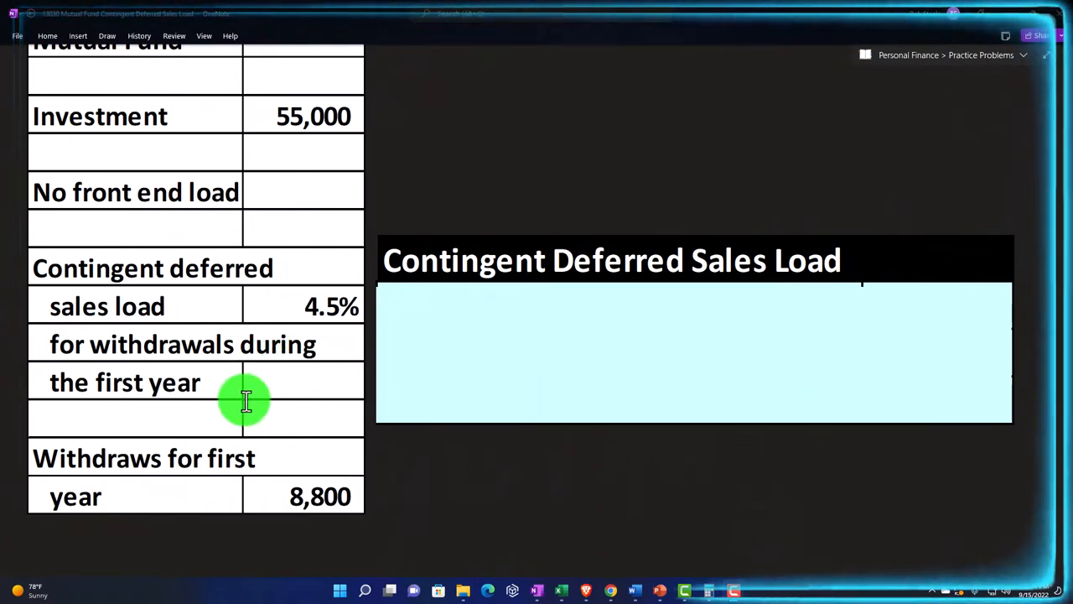
mouse_move(260, 369)
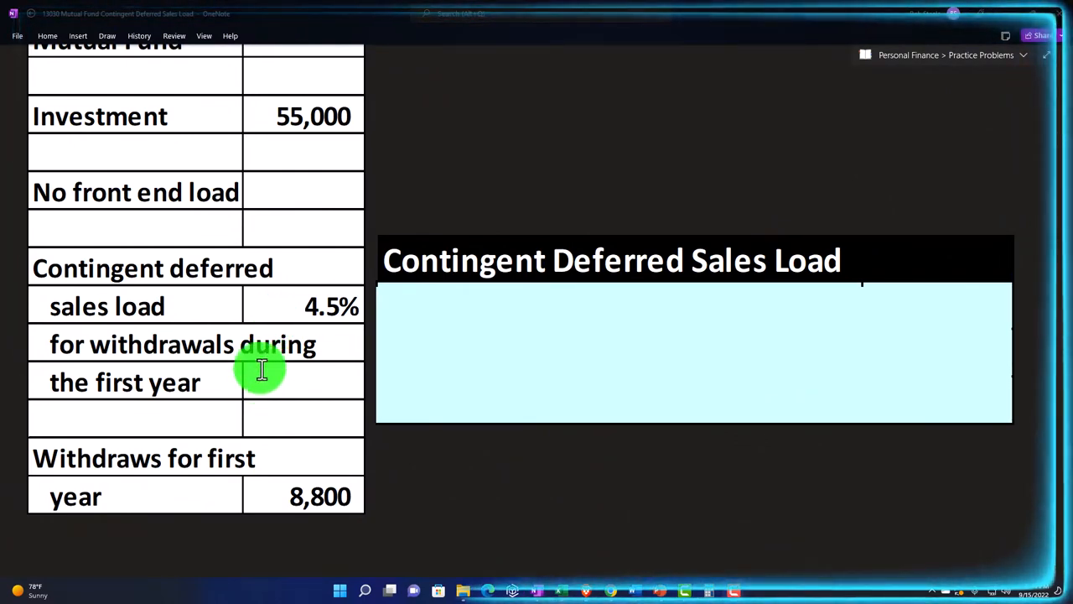